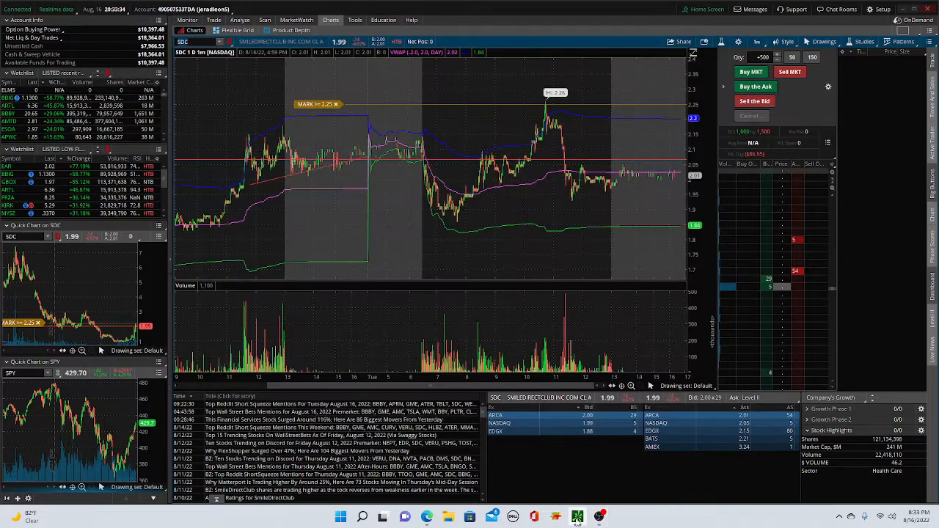
mouse_move(619, 308)
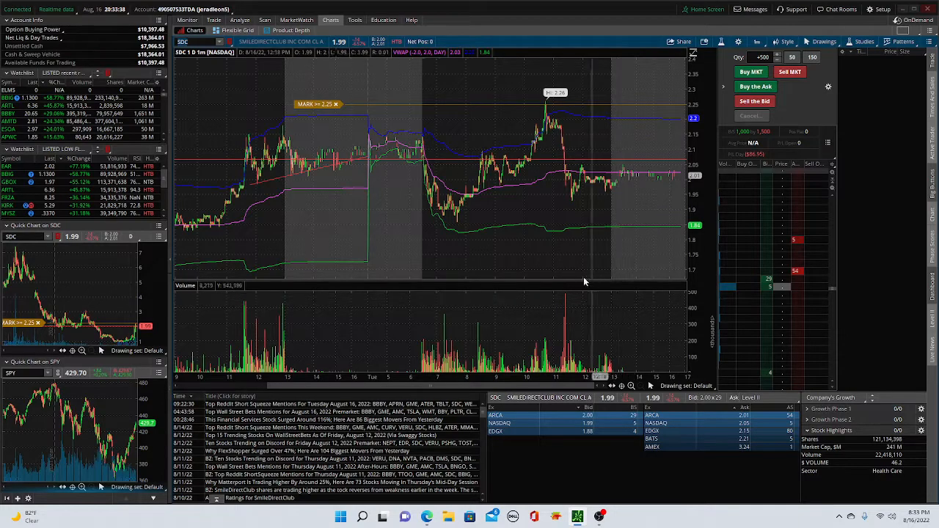
mouse_move(537, 214)
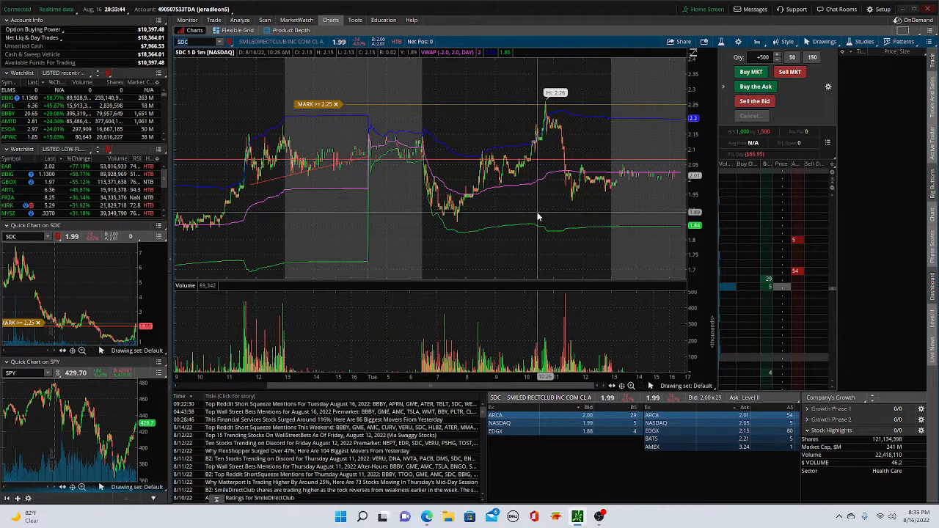
mouse_move(536, 217)
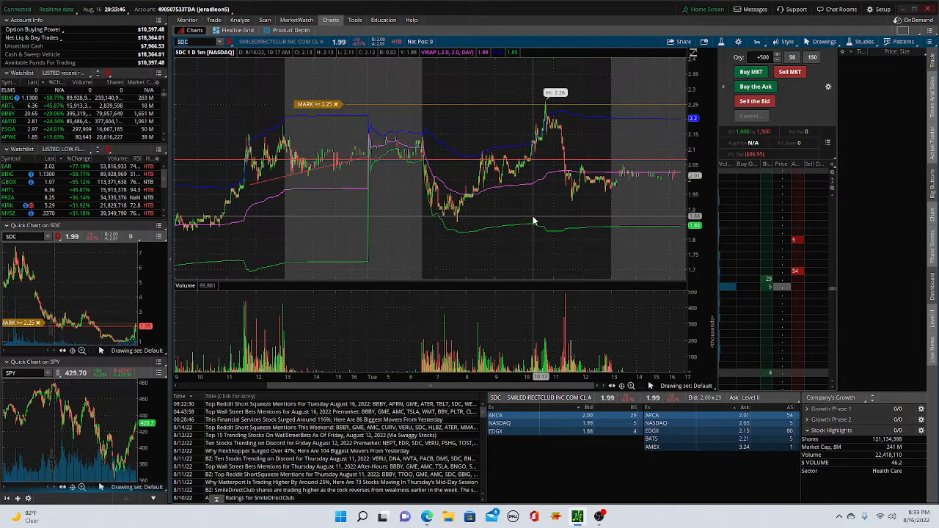
mouse_move(477, 259)
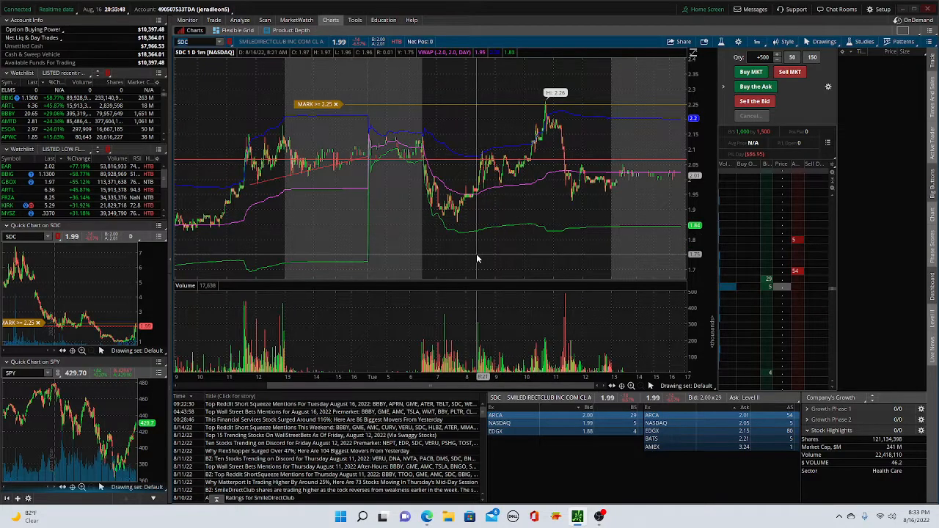
mouse_move(314, 188)
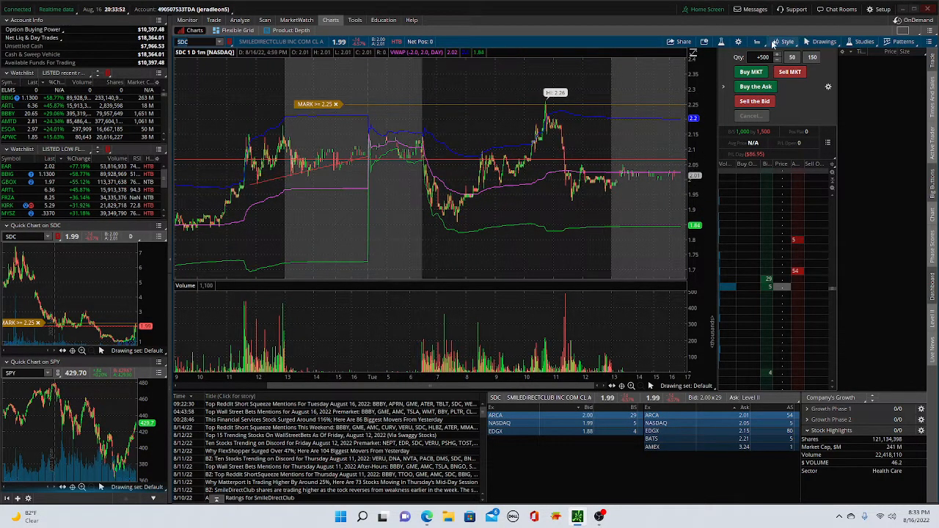
Switch the SDC chart from the one-minute intraday view to daily candles via the time frame menu.
left_click(757, 41)
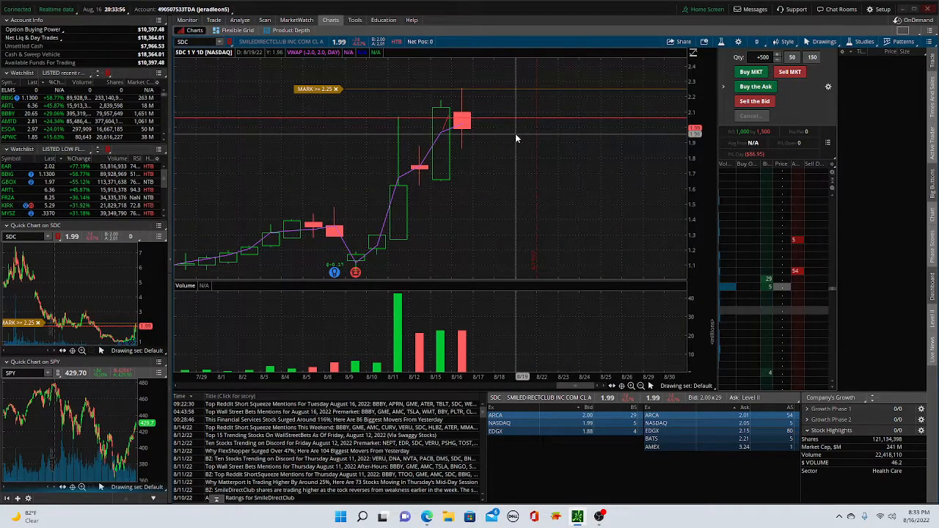
left_click(757, 41)
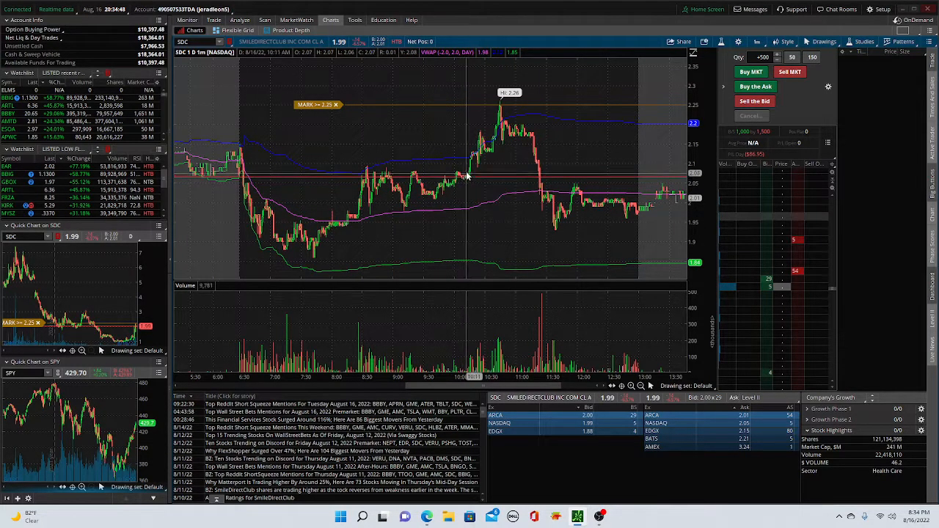
mouse_move(462, 179)
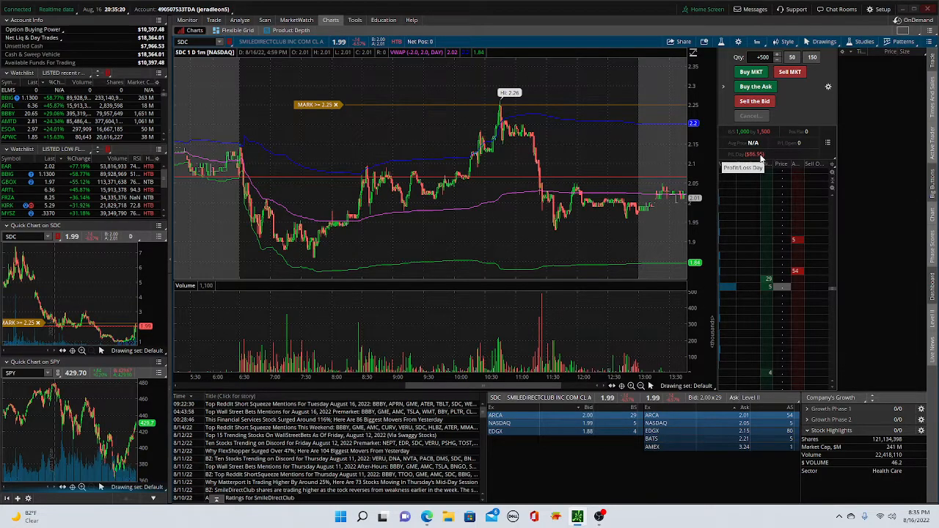
mouse_move(555, 135)
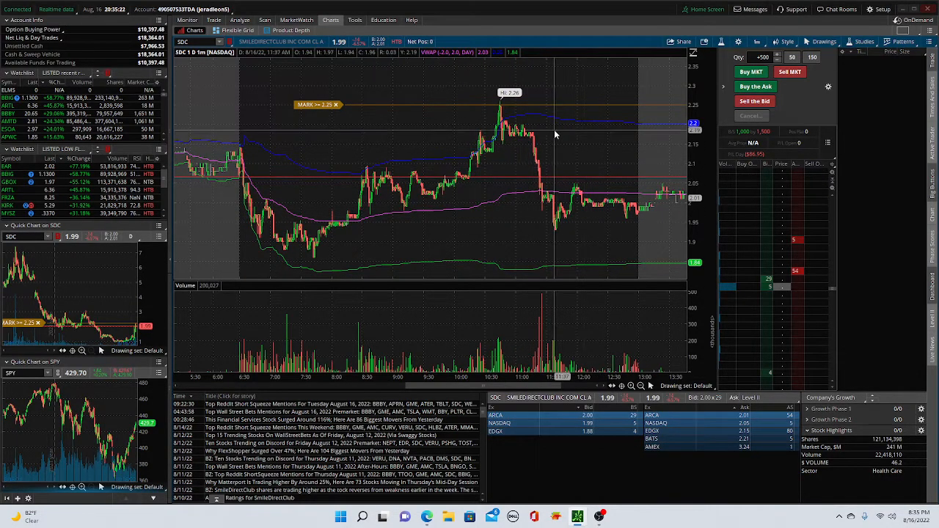
mouse_move(556, 188)
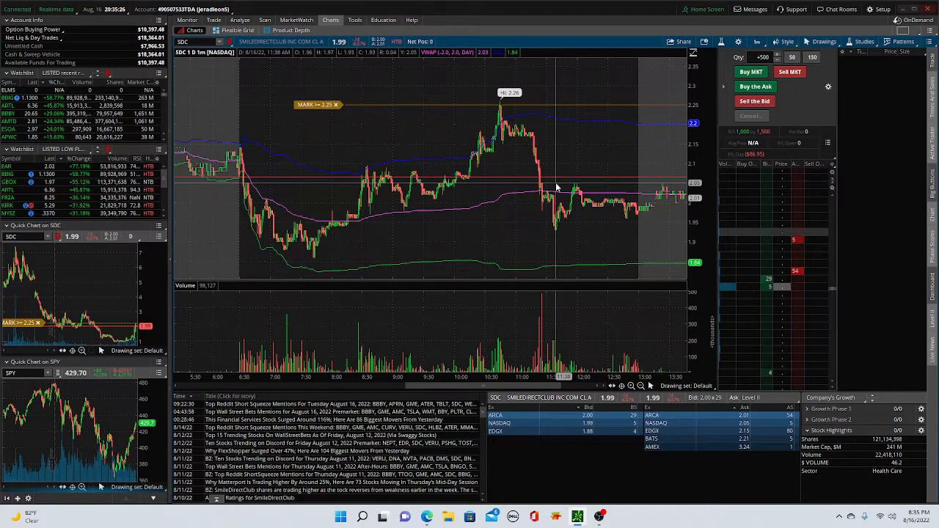
mouse_move(550, 158)
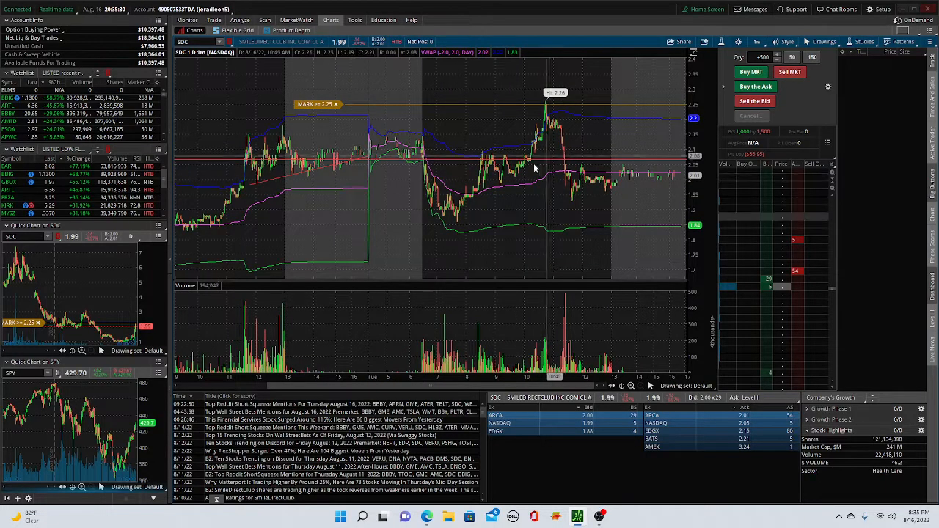
mouse_move(407, 199)
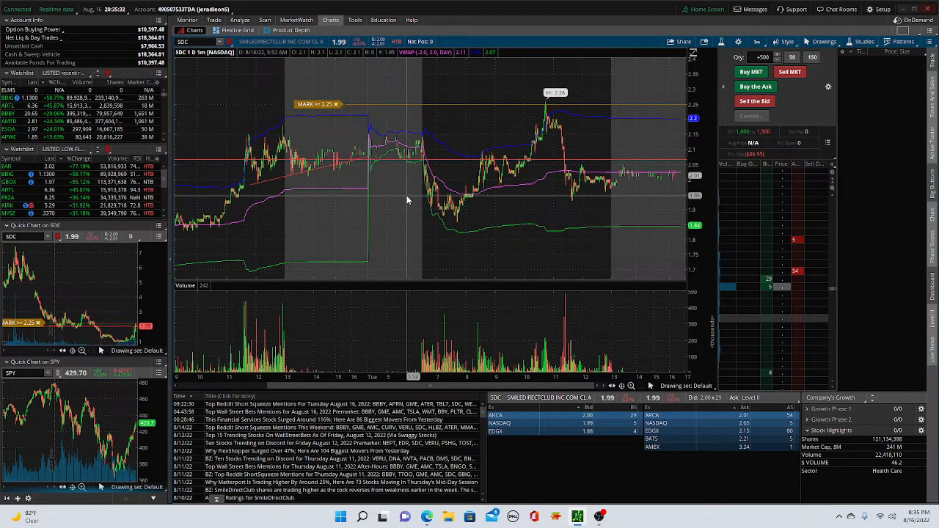
mouse_move(408, 200)
type("REV")
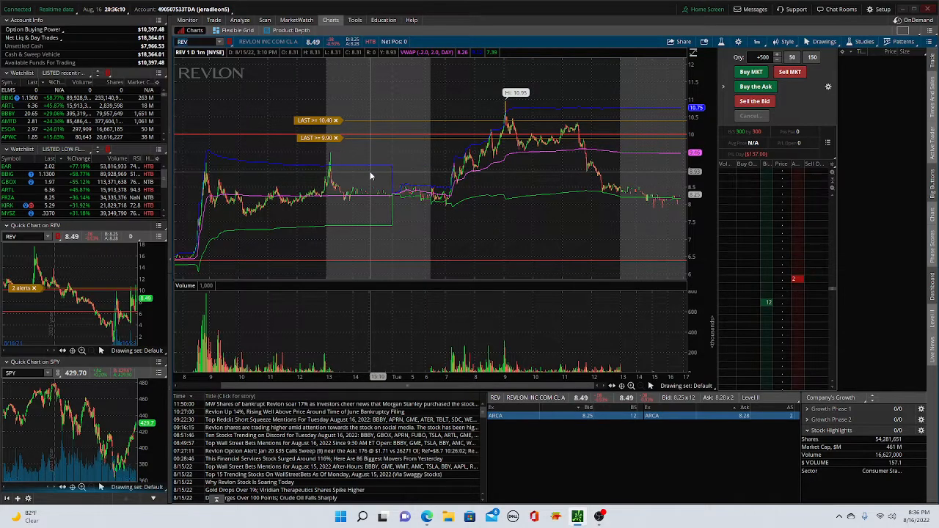
left_click(757, 41)
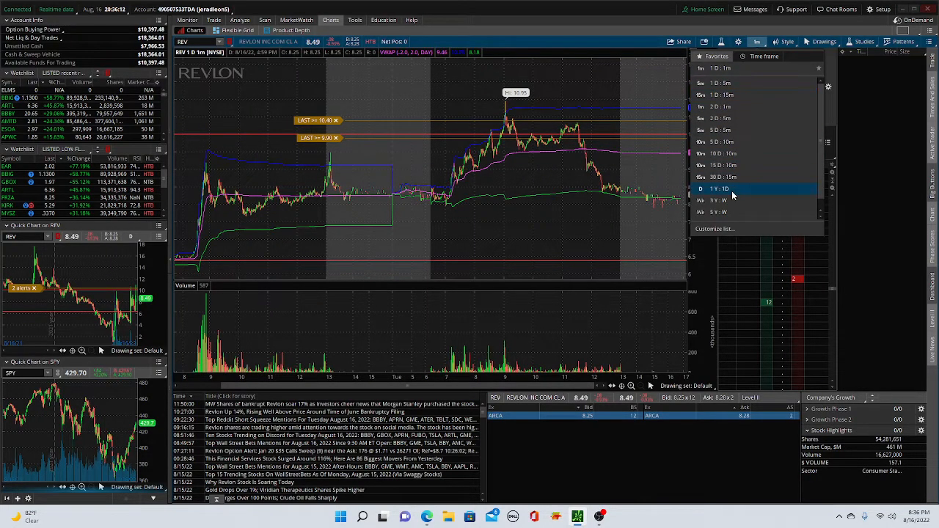
left_click(719, 189)
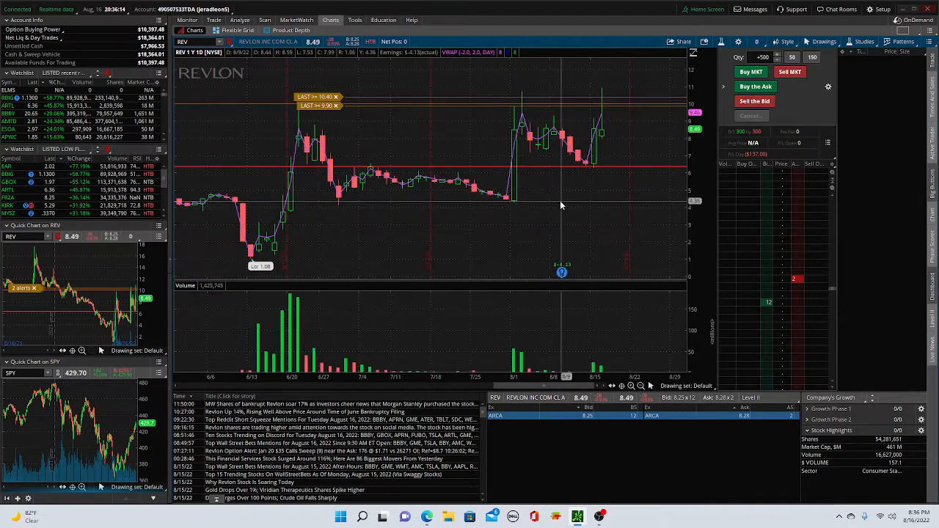
mouse_move(643, 81)
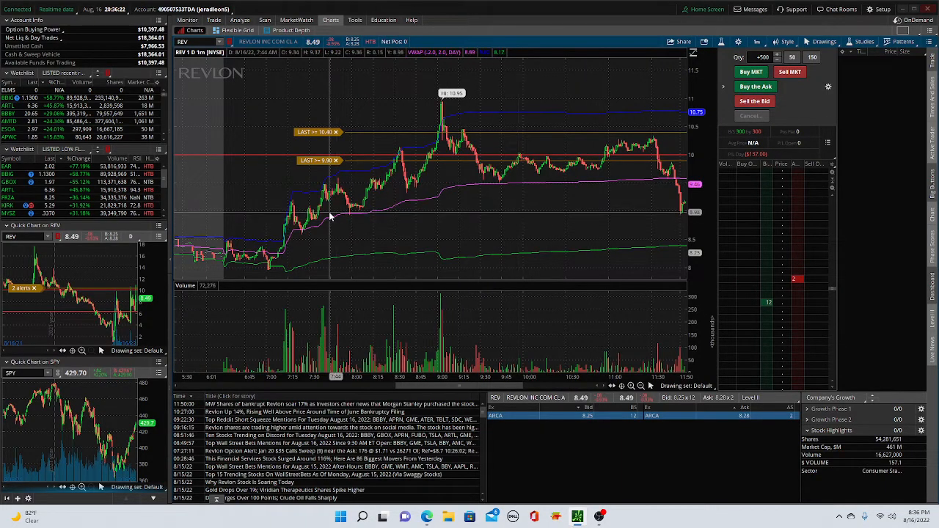
mouse_move(476, 139)
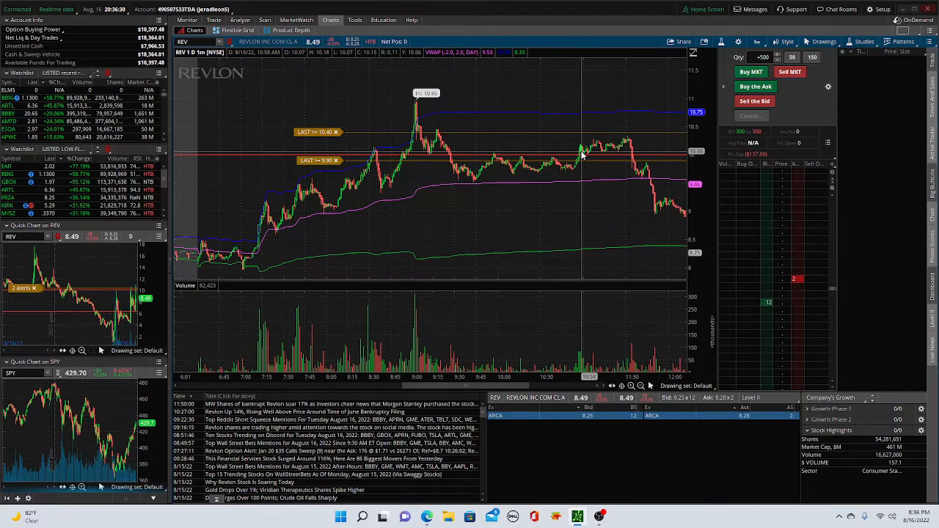
mouse_move(581, 155)
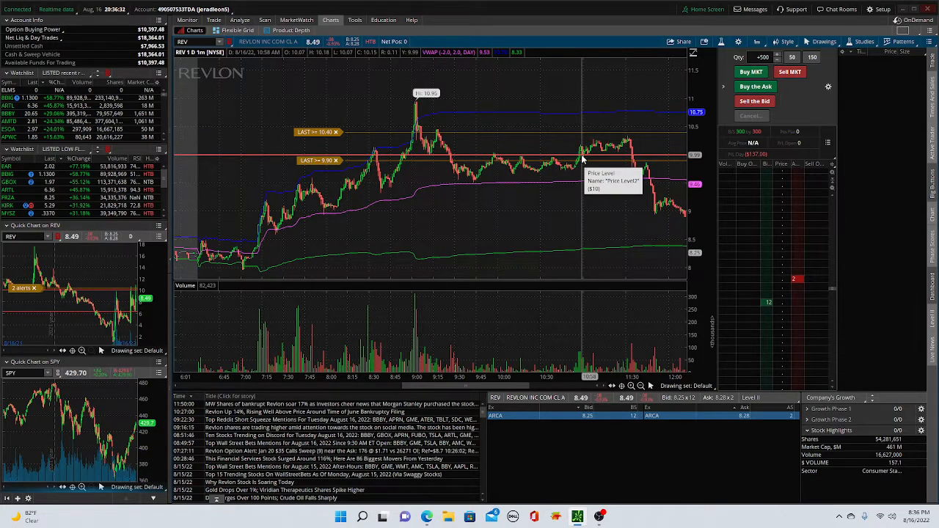
mouse_move(632, 143)
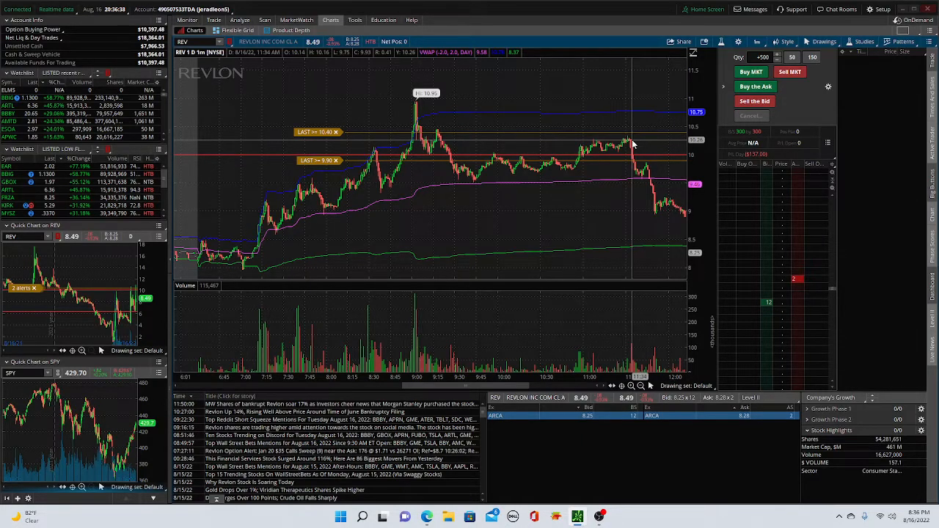
mouse_move(643, 151)
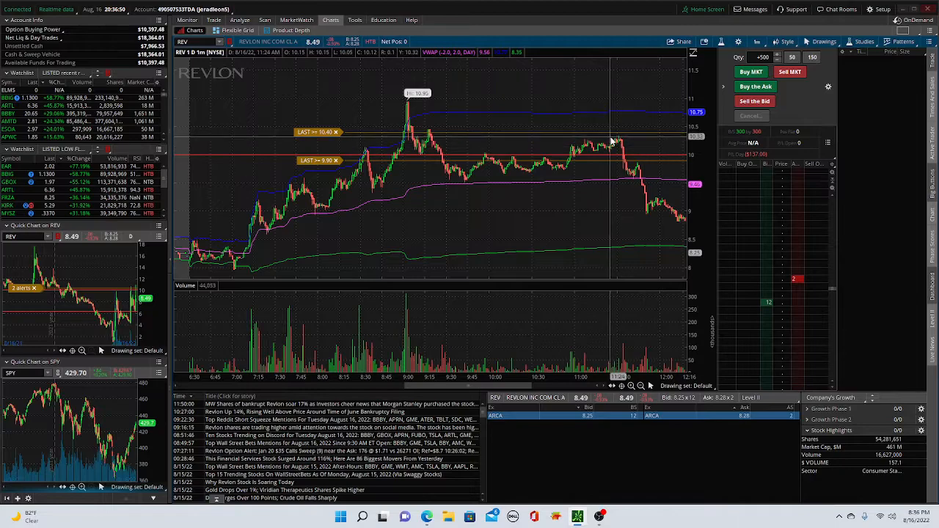
mouse_move(625, 159)
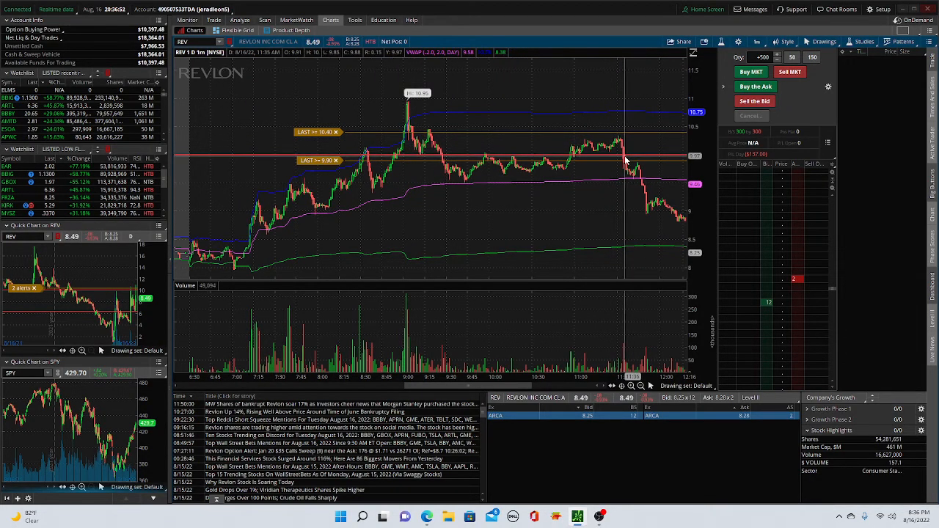
mouse_move(625, 160)
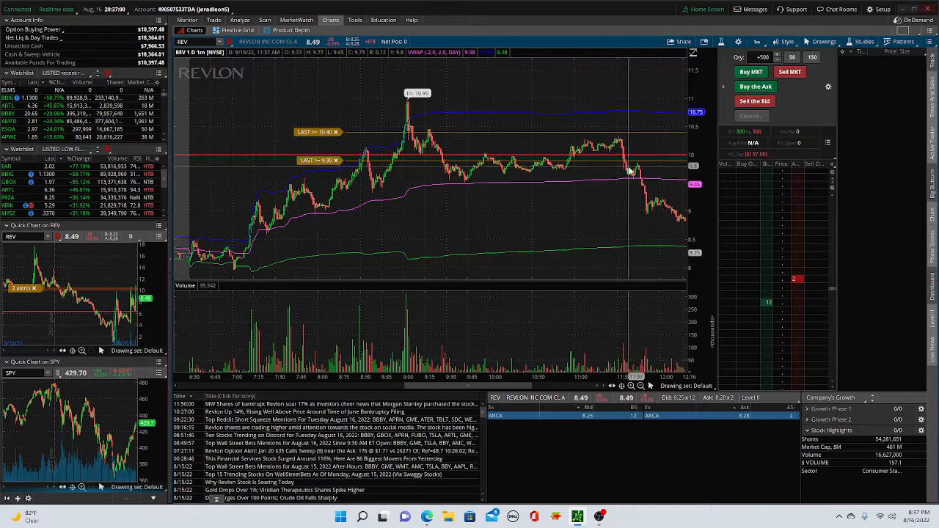
mouse_move(632, 176)
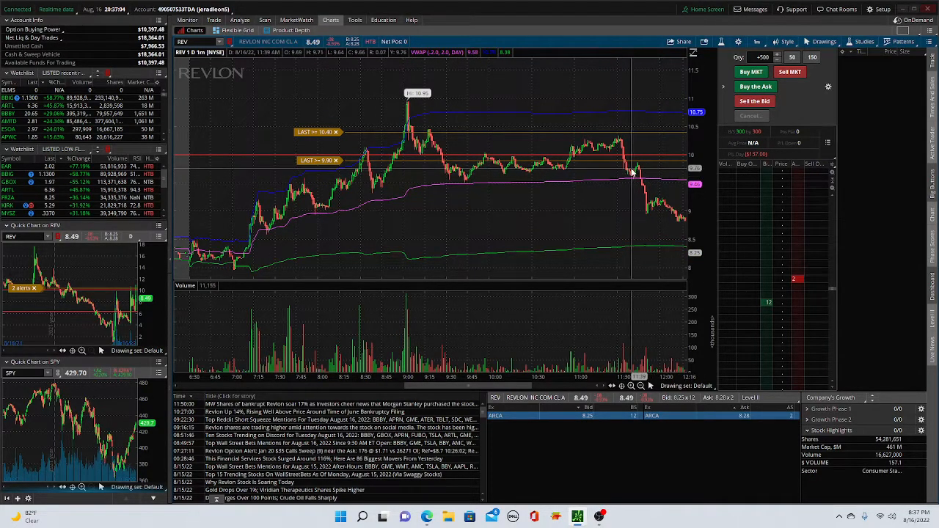
mouse_move(628, 168)
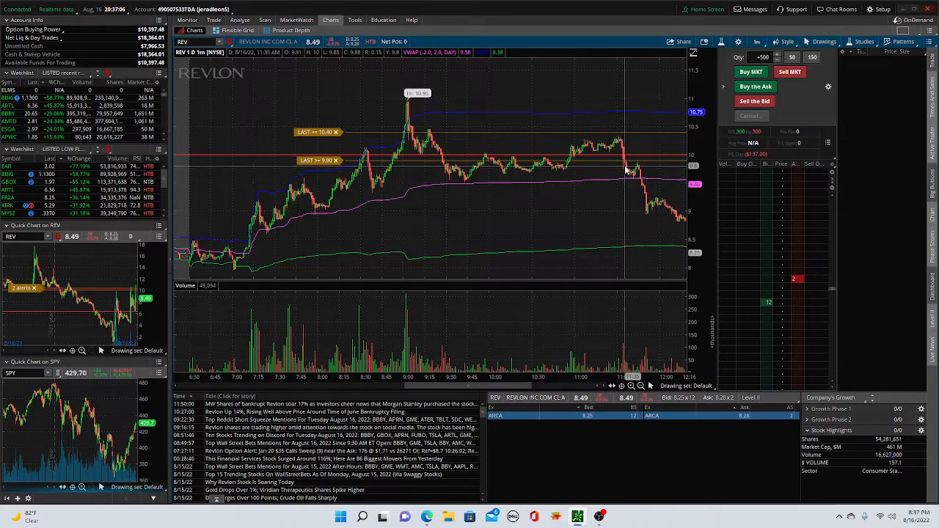
mouse_move(628, 176)
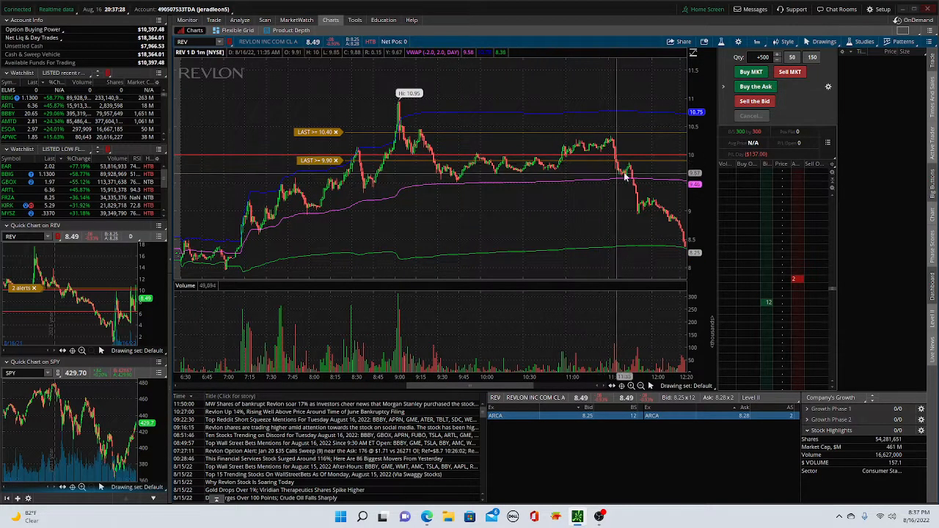
mouse_move(639, 189)
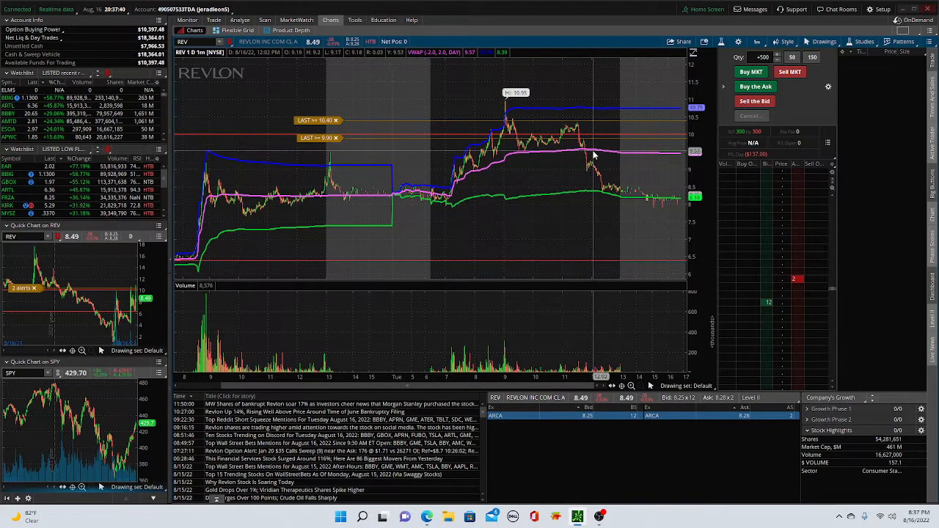
mouse_move(593, 151)
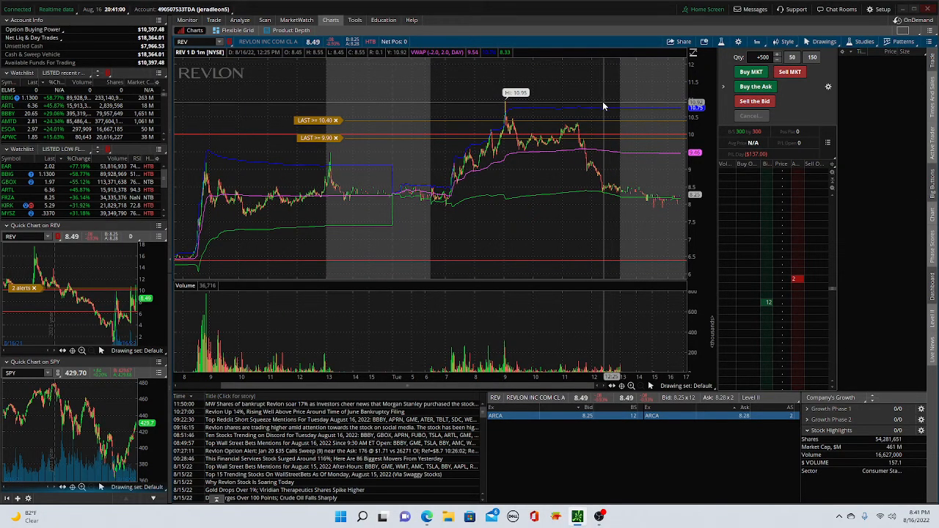
mouse_move(584, 105)
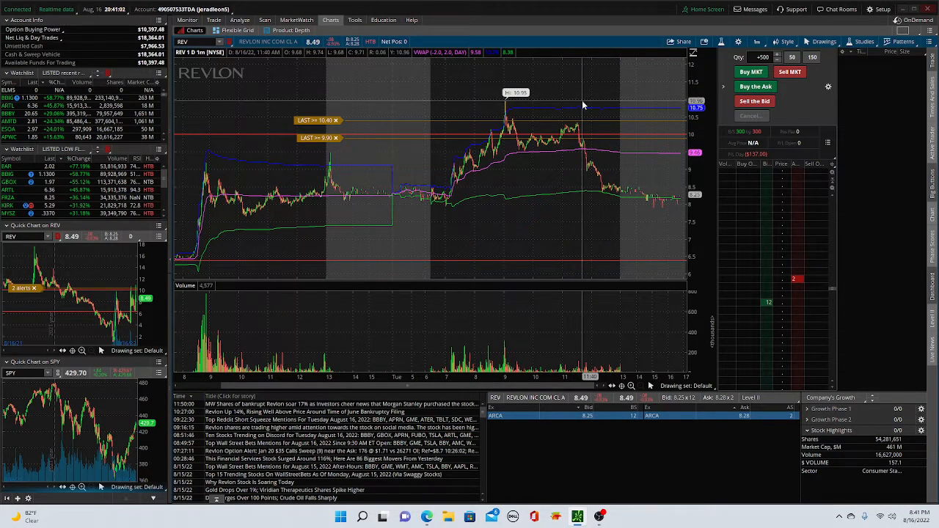